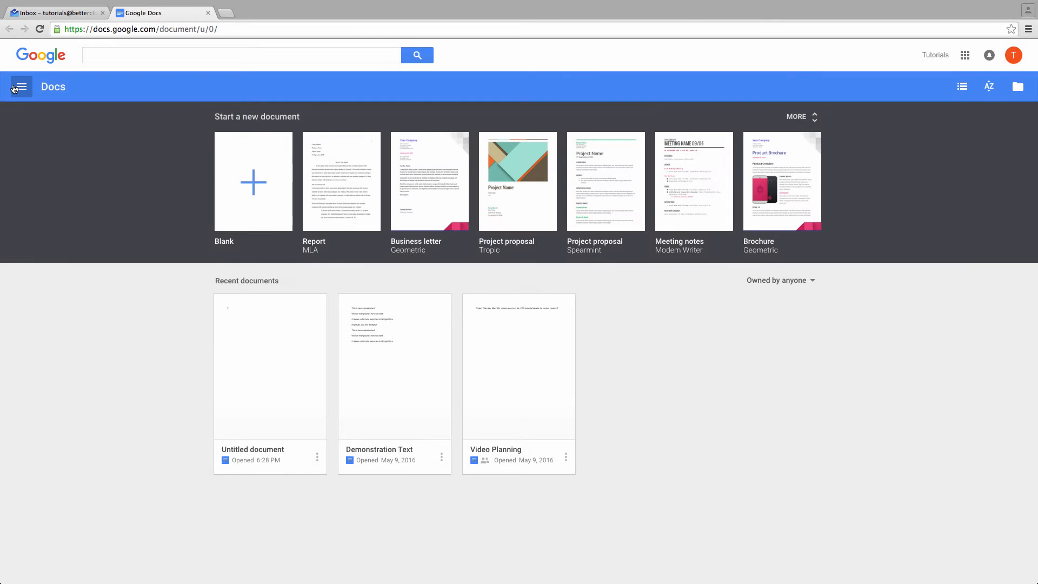
Open Docs Settings from the hamburger menu to see the English language setting.
{"action": "left_click", "coordinate": [21, 86]}
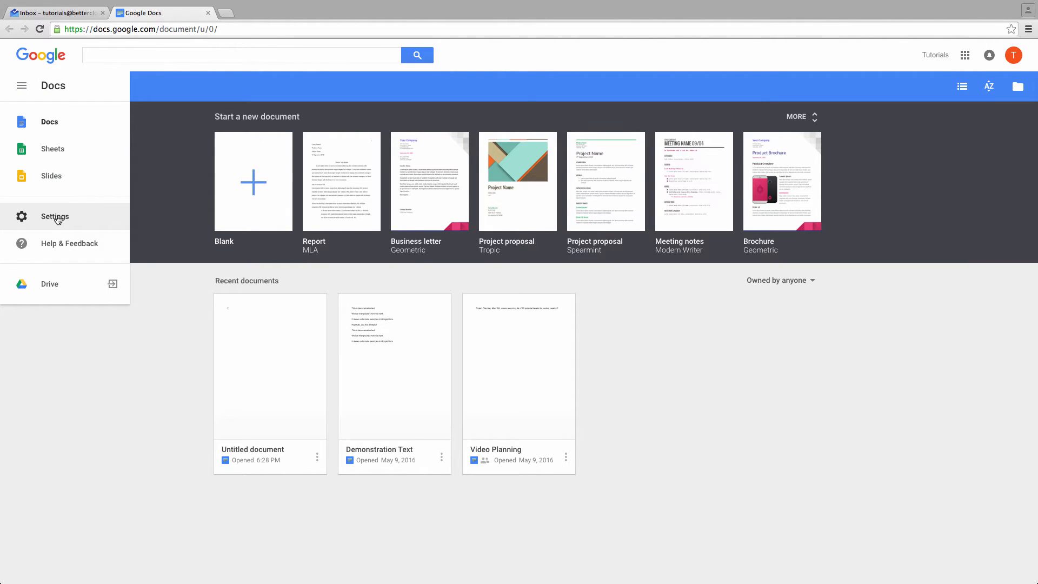
{"action": "left_click", "coordinate": [55, 217]}
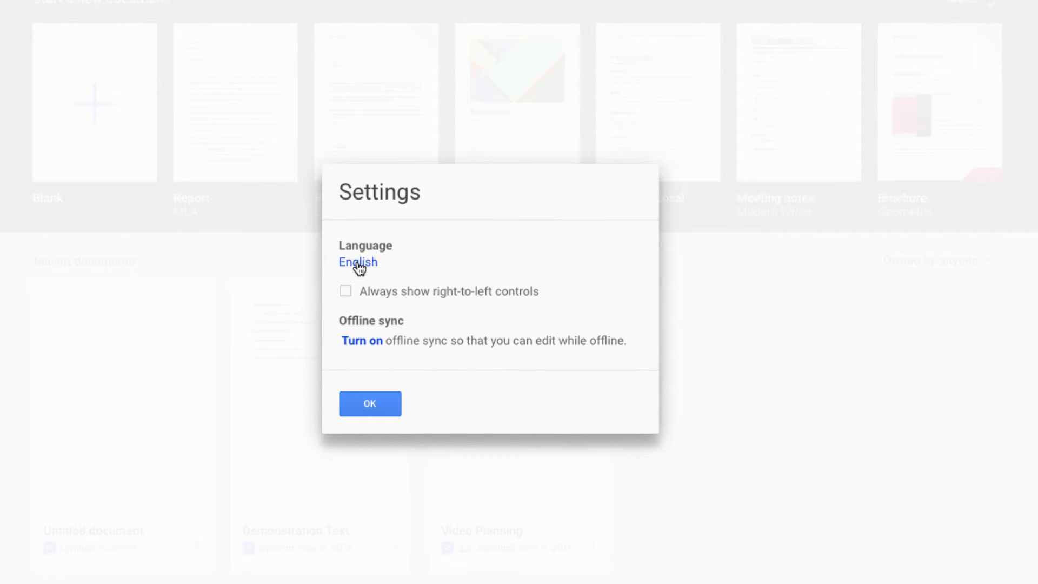
Follow the English link to Account preferences and open the Language page.
{"action": "left_click", "coordinate": [357, 262]}
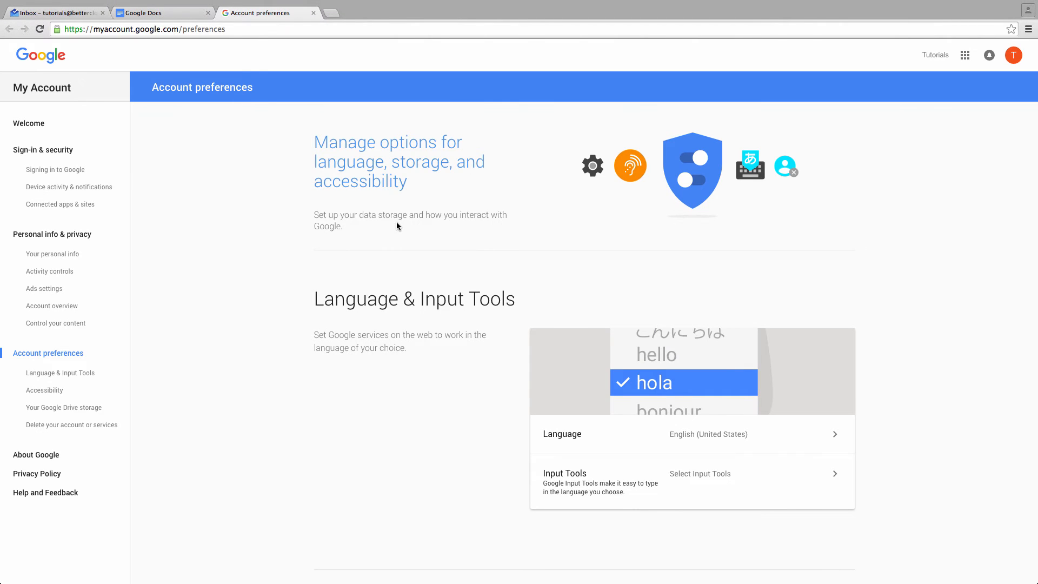
{"action": "scroll", "scroll_direction": "down", "scroll_amount": 3}
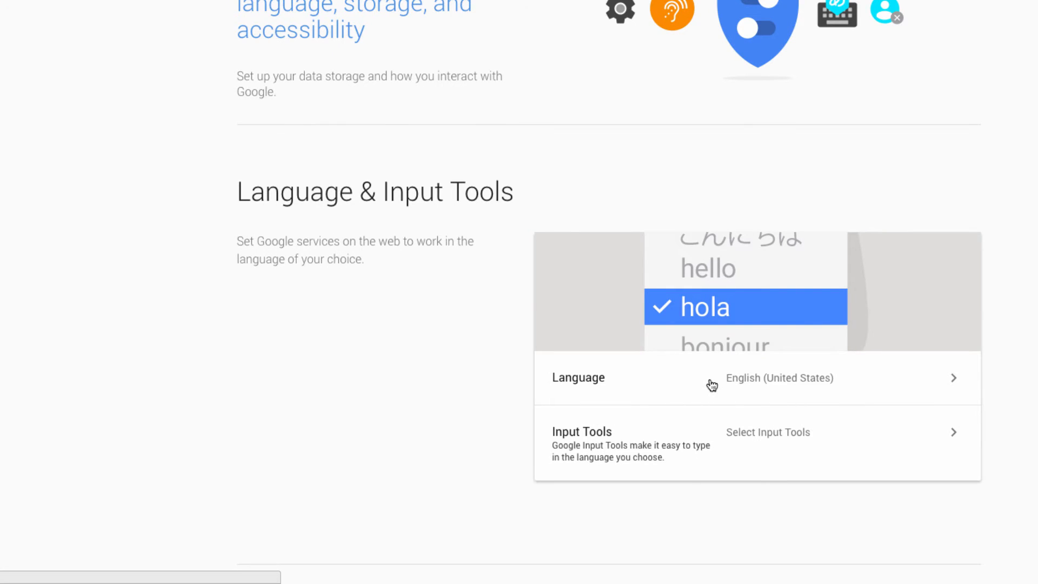
{"action": "left_click", "coordinate": [755, 378]}
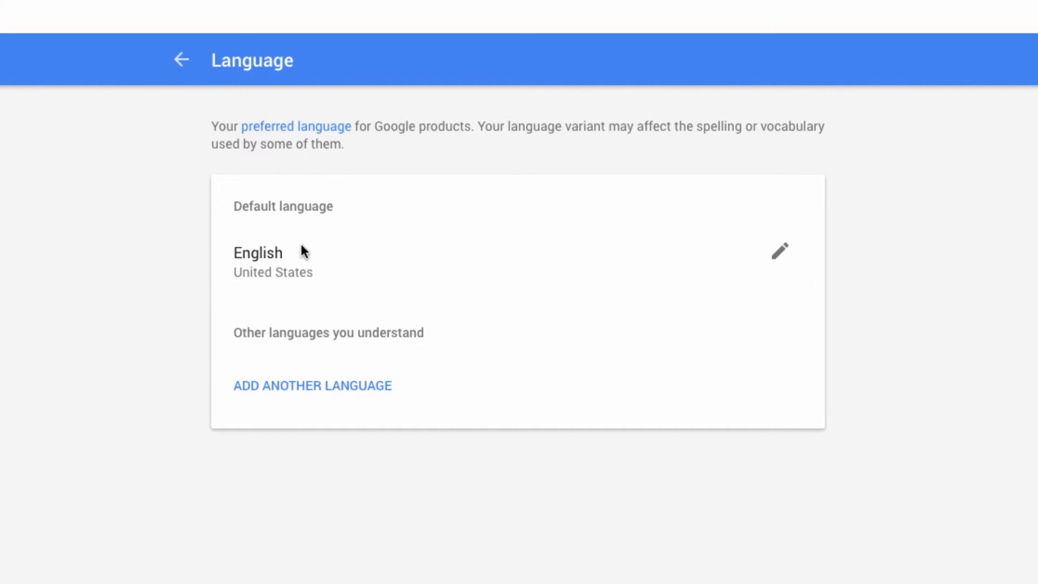
{"action": "mouse_move", "coordinate": [841, 263]}
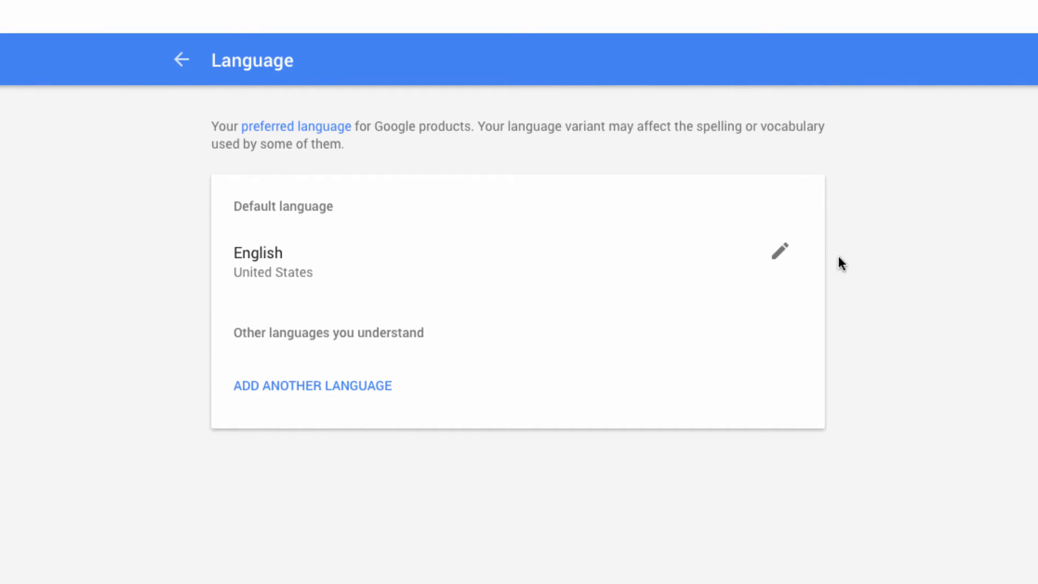
Change the default language to Español with the Estados Unidos variant.
{"action": "left_click", "coordinate": [779, 251]}
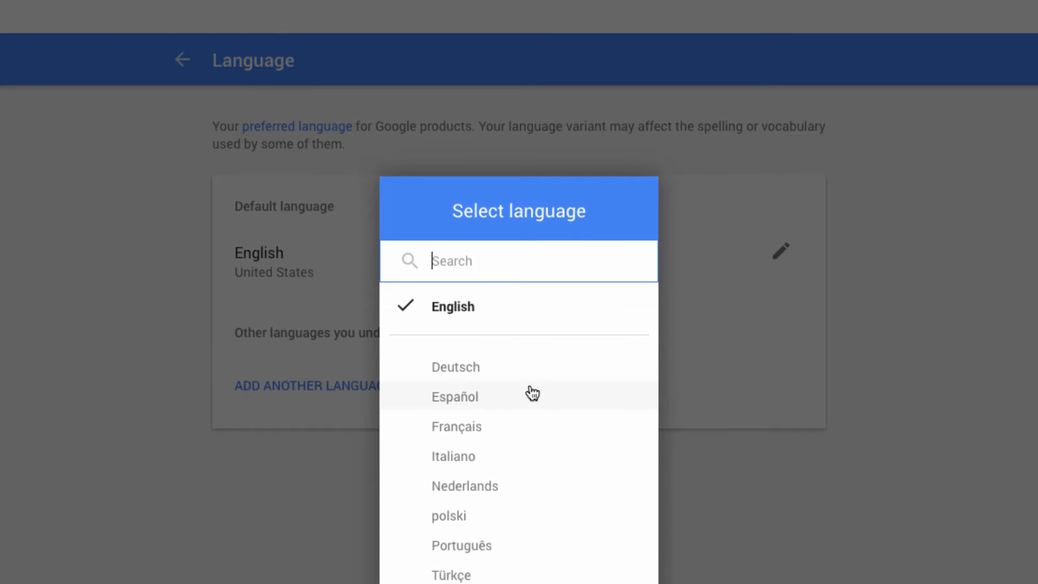
{"action": "left_click", "coordinate": [455, 397]}
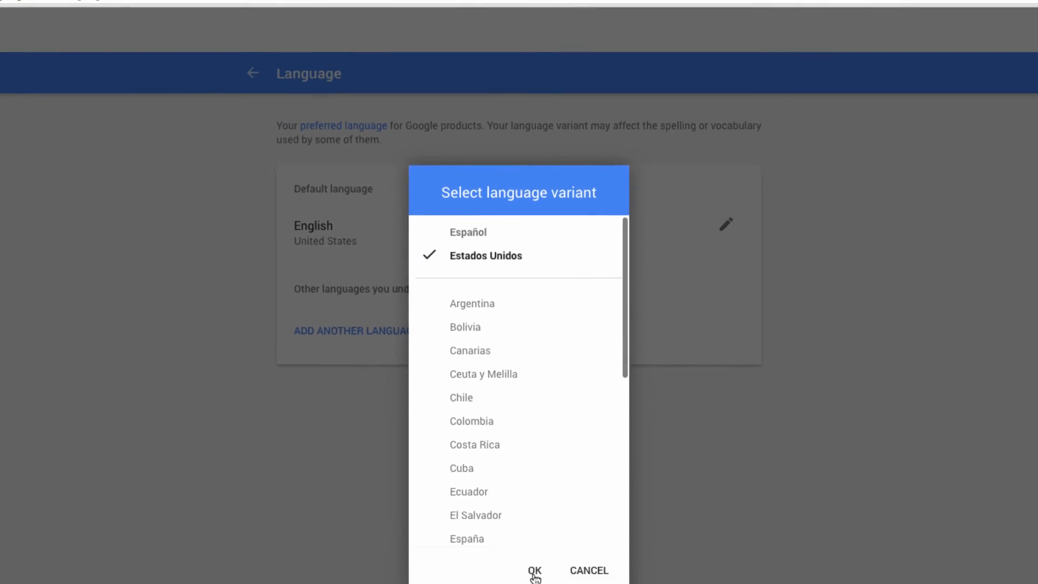
{"action": "left_click", "coordinate": [534, 571]}
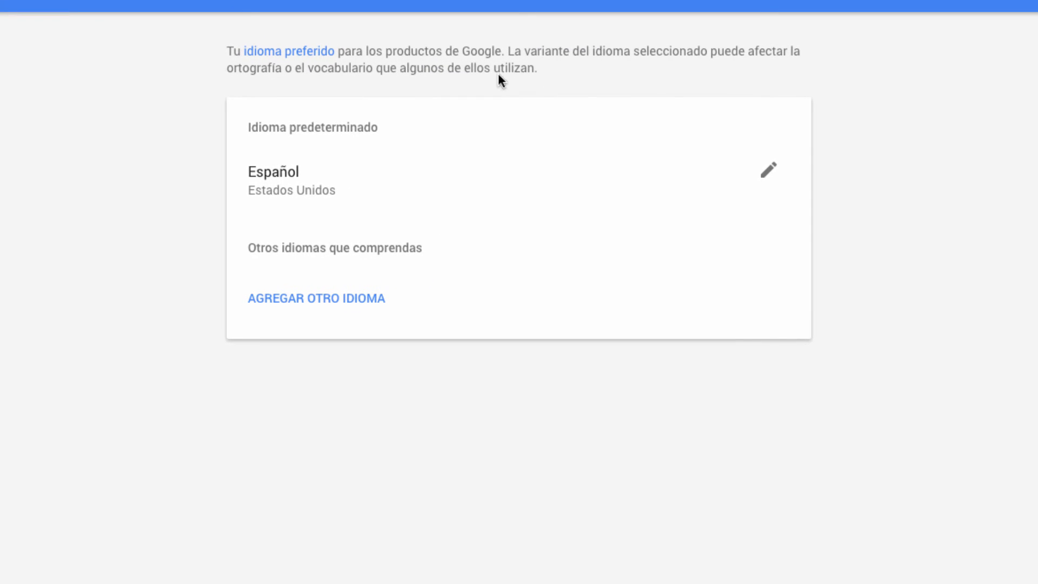
{"action": "mouse_move", "coordinate": [313, 86]}
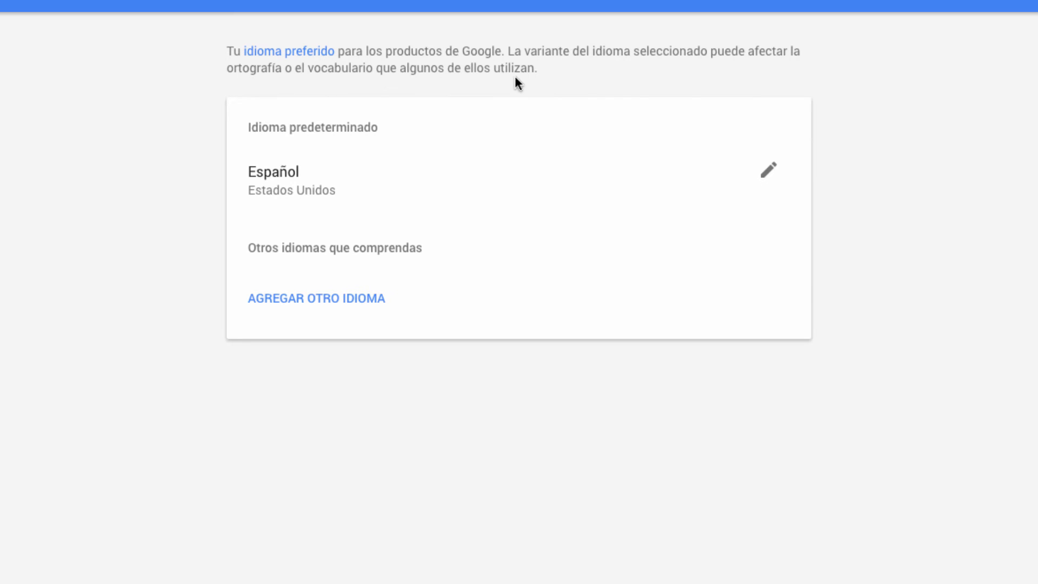
{"action": "mouse_move", "coordinate": [791, 78]}
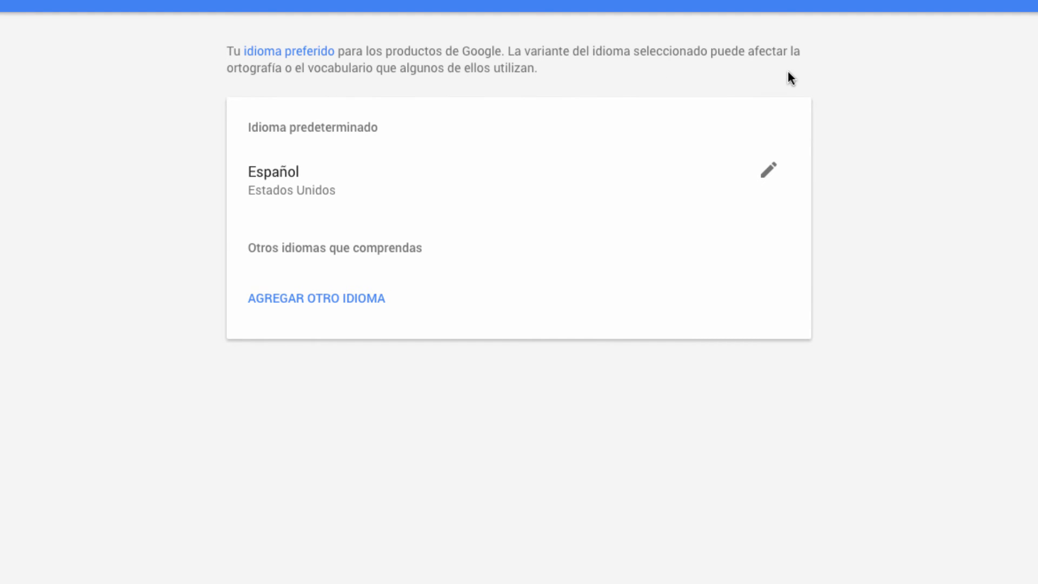
{"action": "mouse_move", "coordinate": [694, 127]}
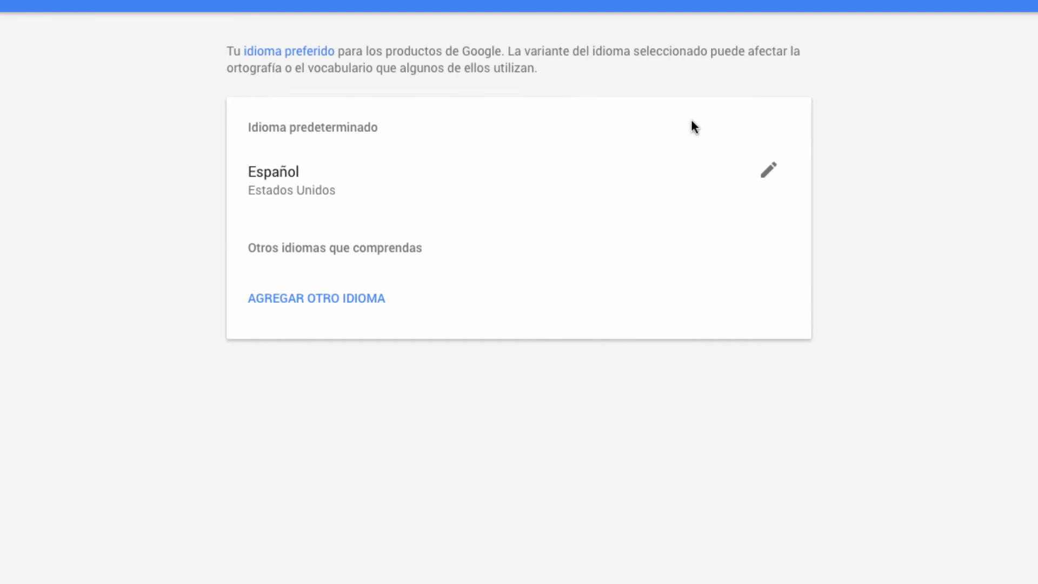
{"action": "mouse_move", "coordinate": [286, 215]}
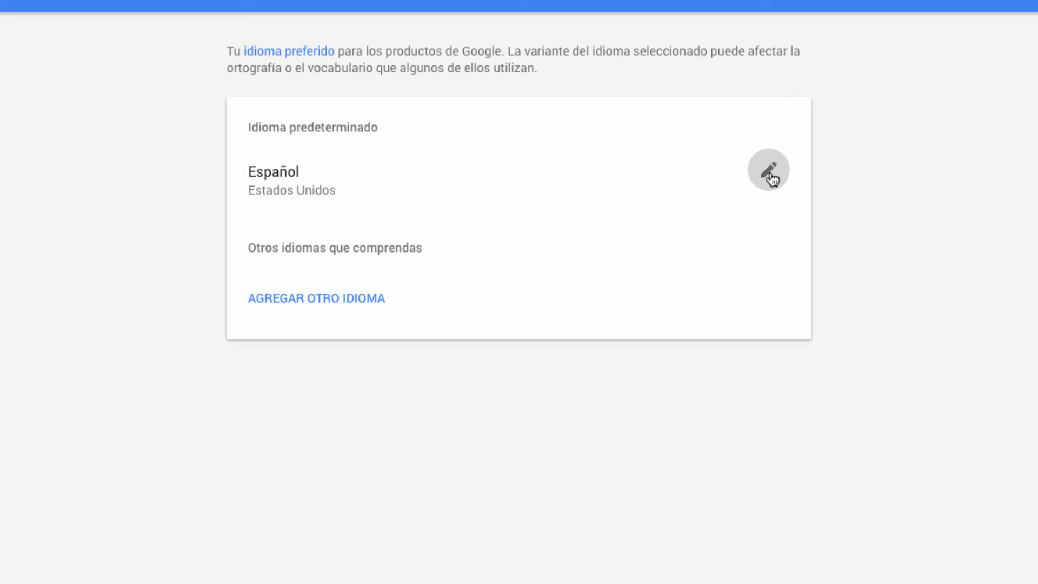
Switch the default language from Español back to English (United States).
{"action": "left_click", "coordinate": [768, 169]}
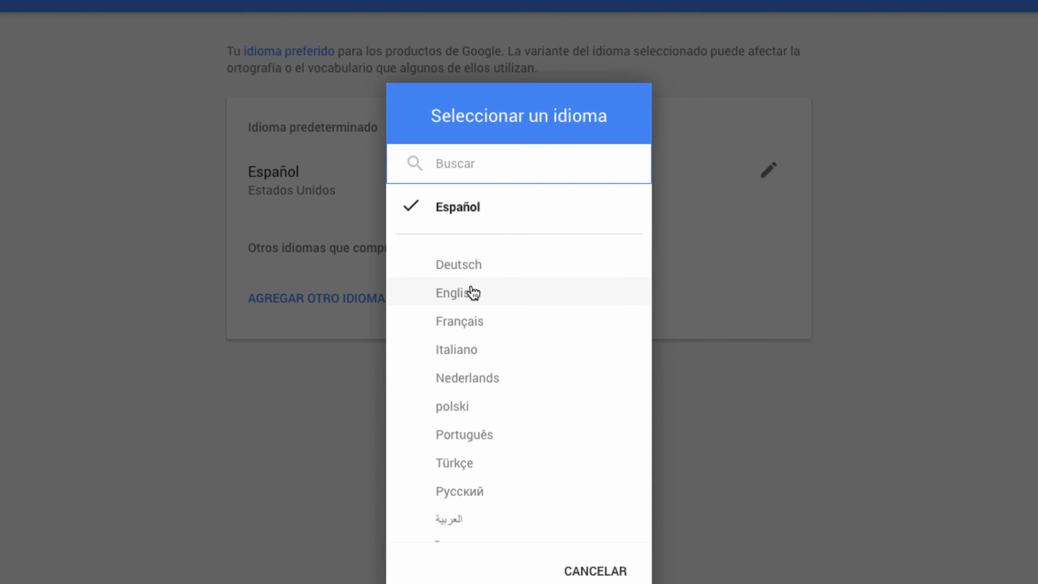
{"action": "left_click", "coordinate": [457, 293]}
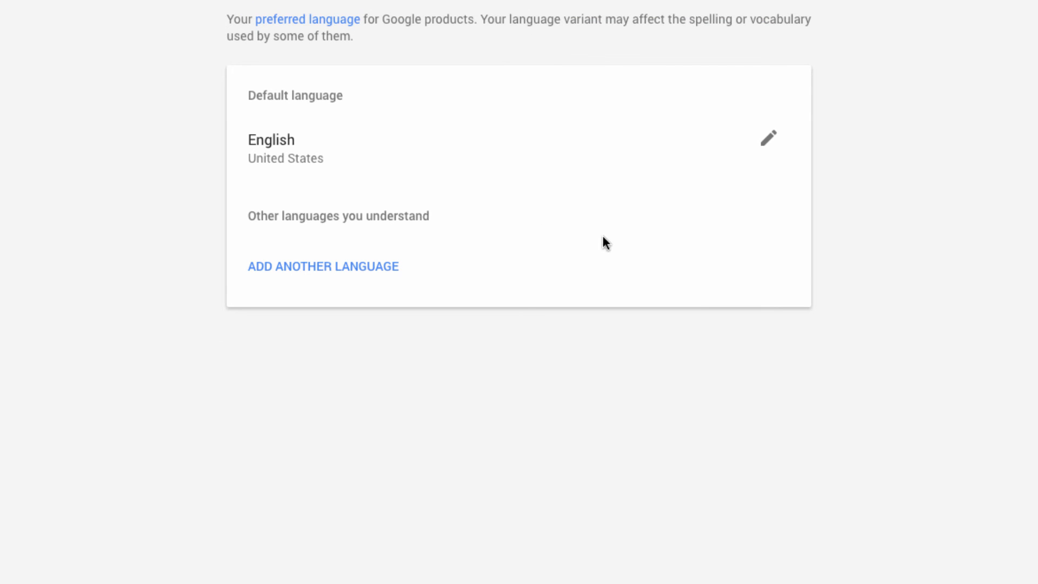